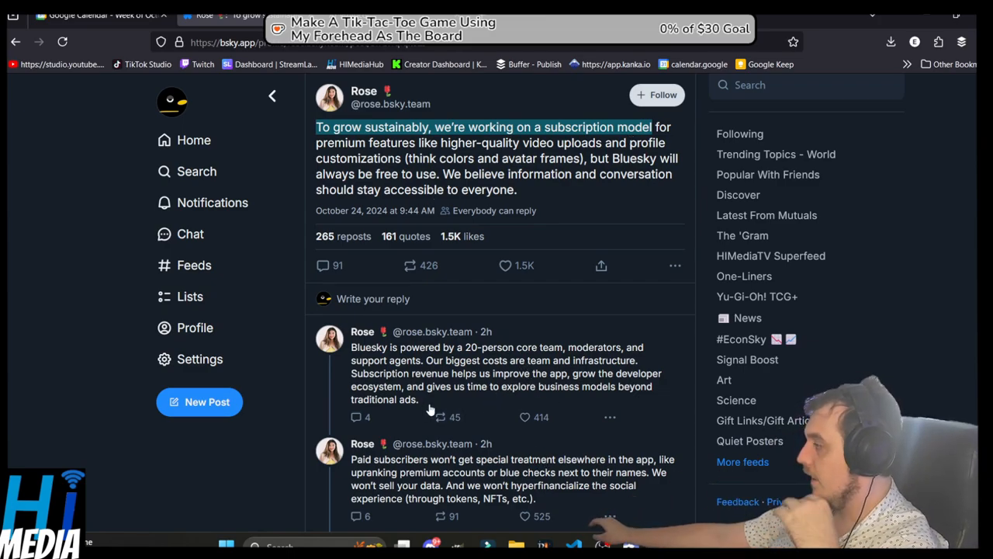
pyautogui.scroll(-3)
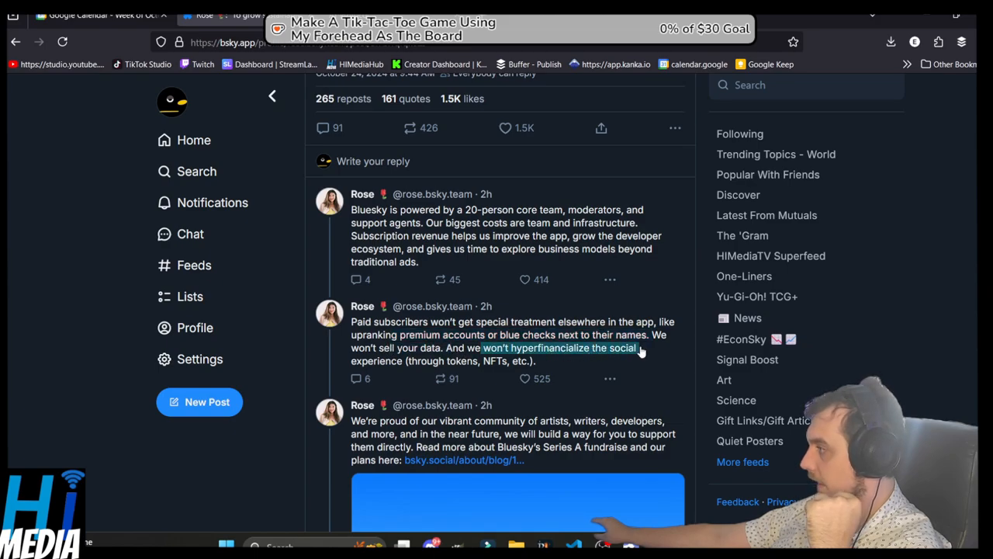
pyautogui.scroll(-3)
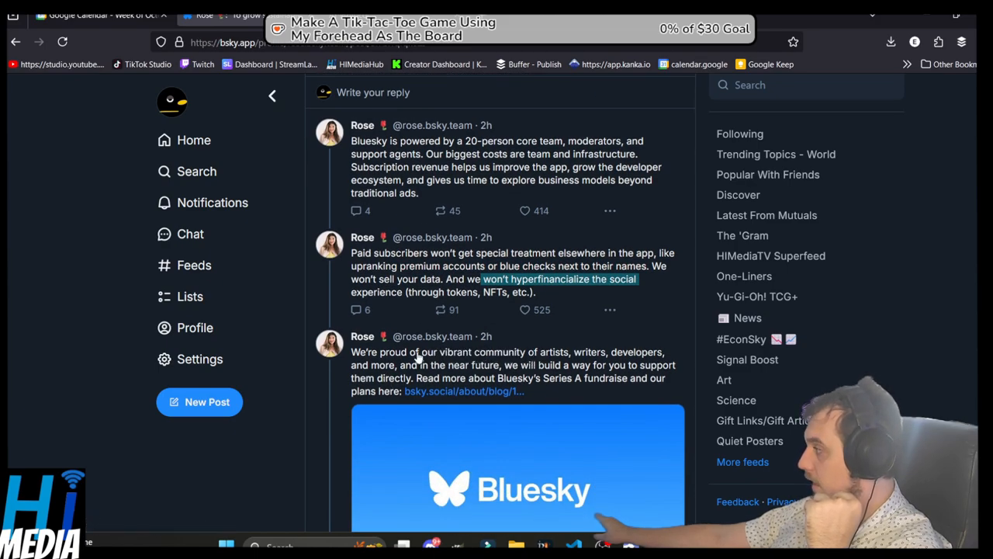
pyautogui.scroll(3)
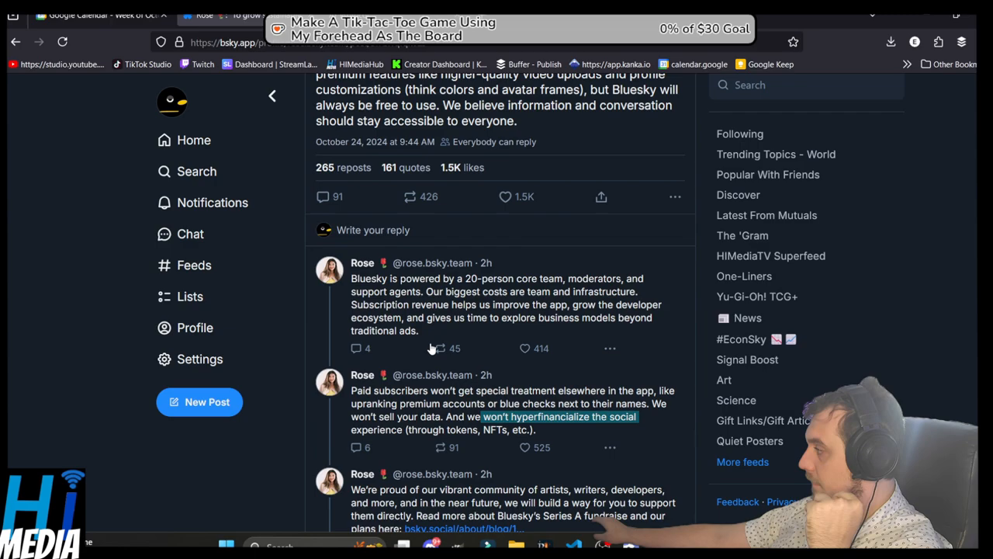
pyautogui.scroll(3)
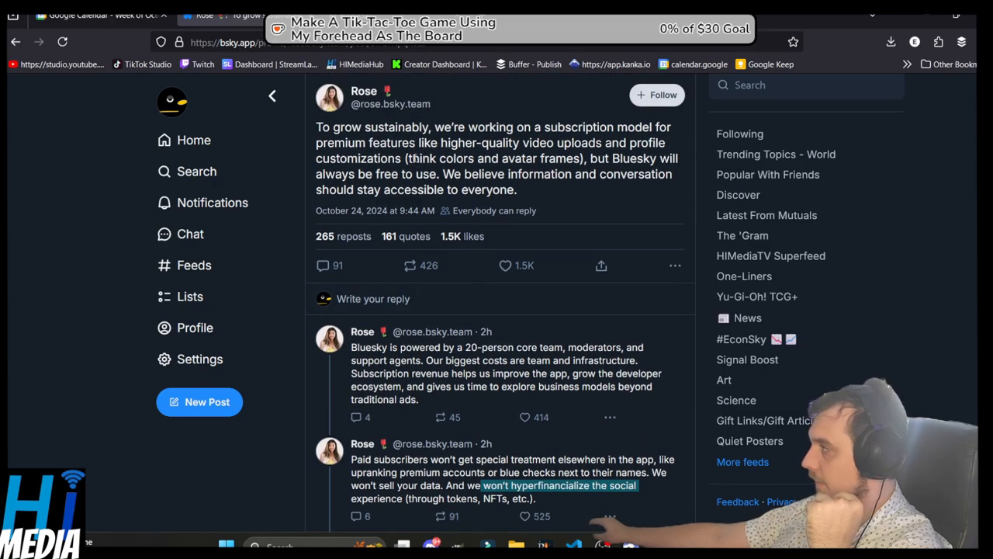